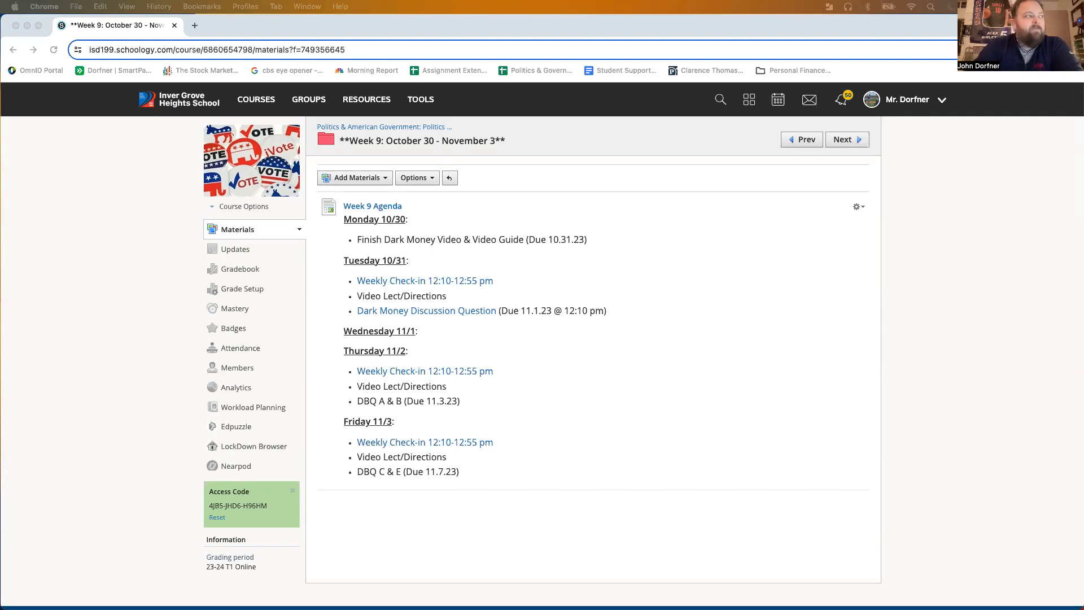
mouse_move(610, 269)
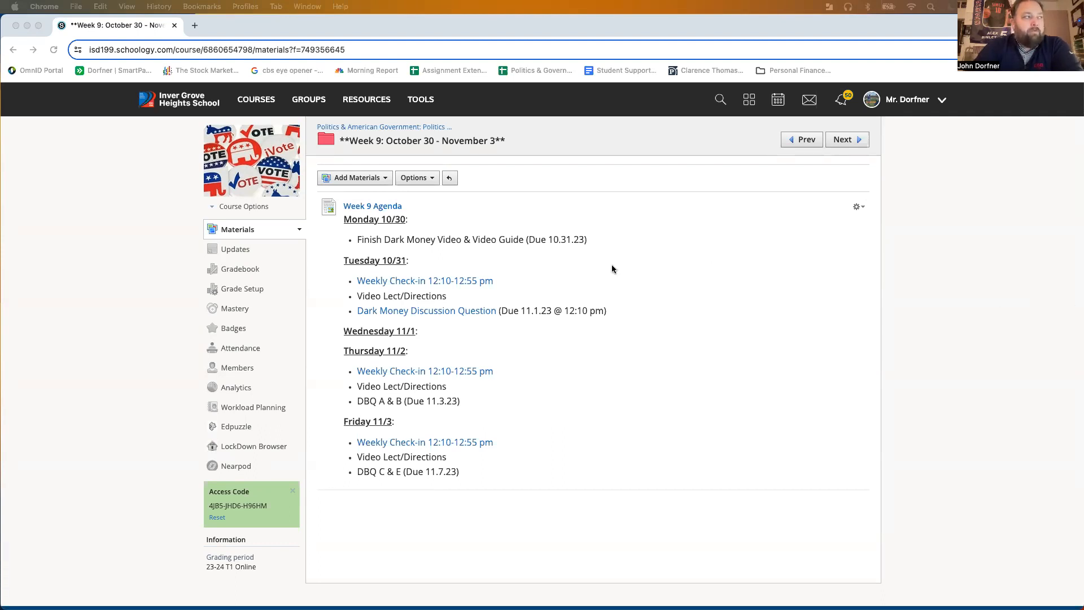
mouse_move(449, 261)
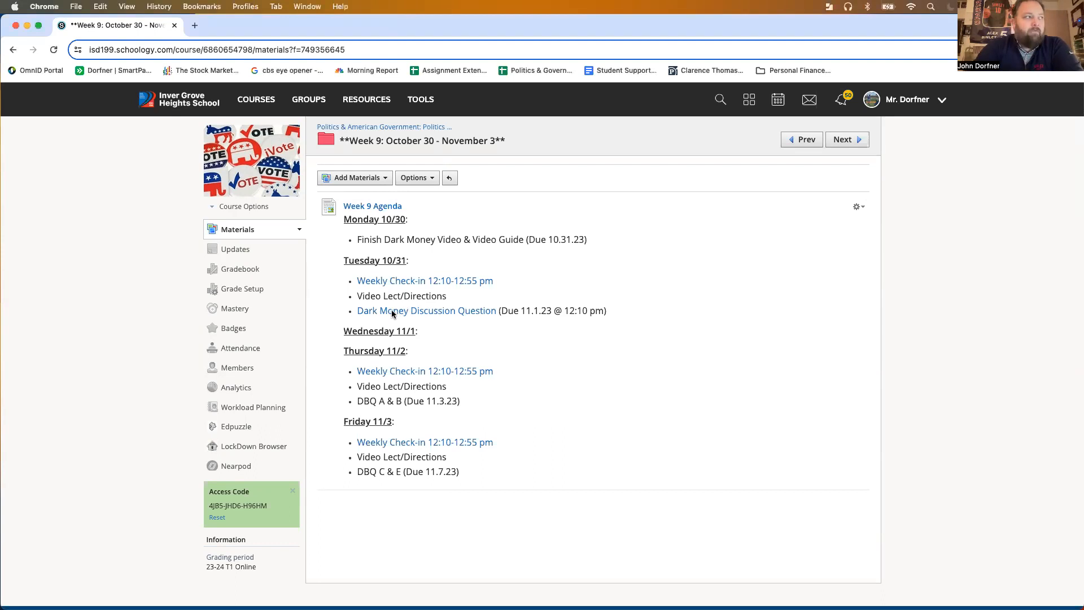
click(426, 311)
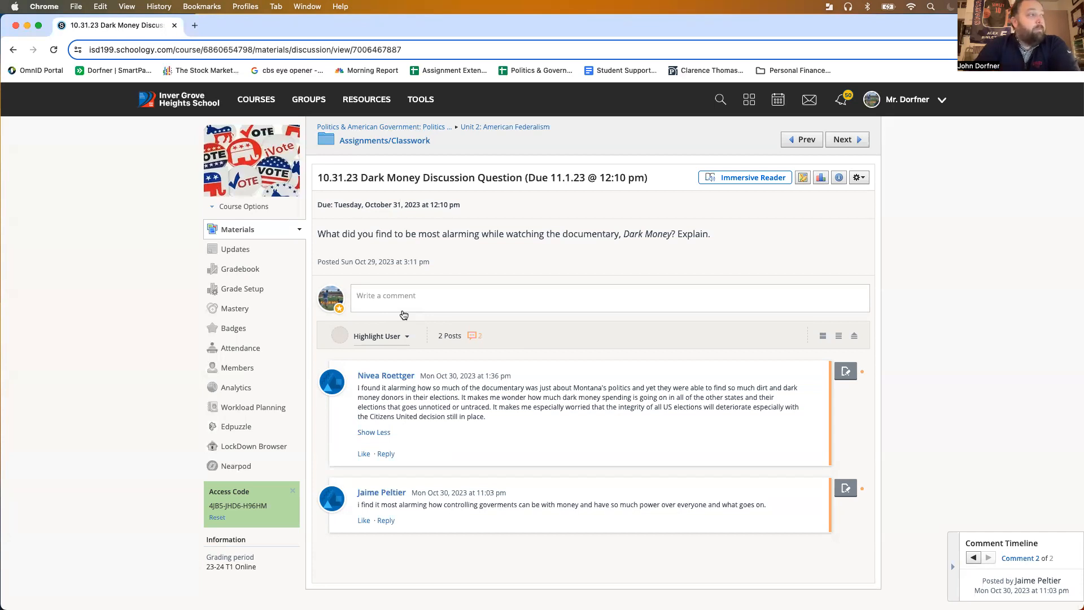
mouse_move(397, 263)
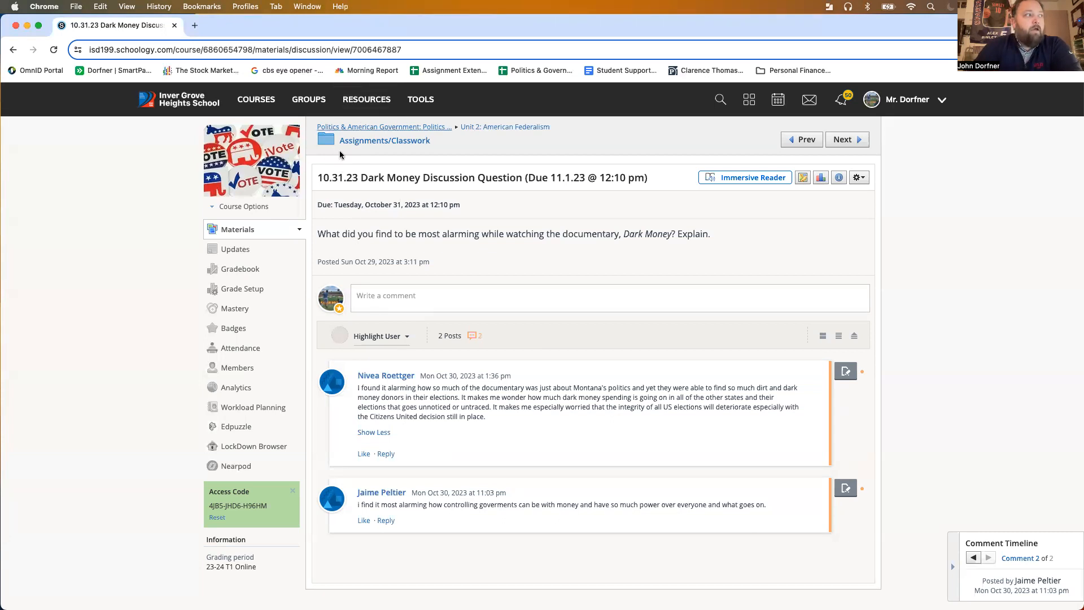
mouse_move(607, 190)
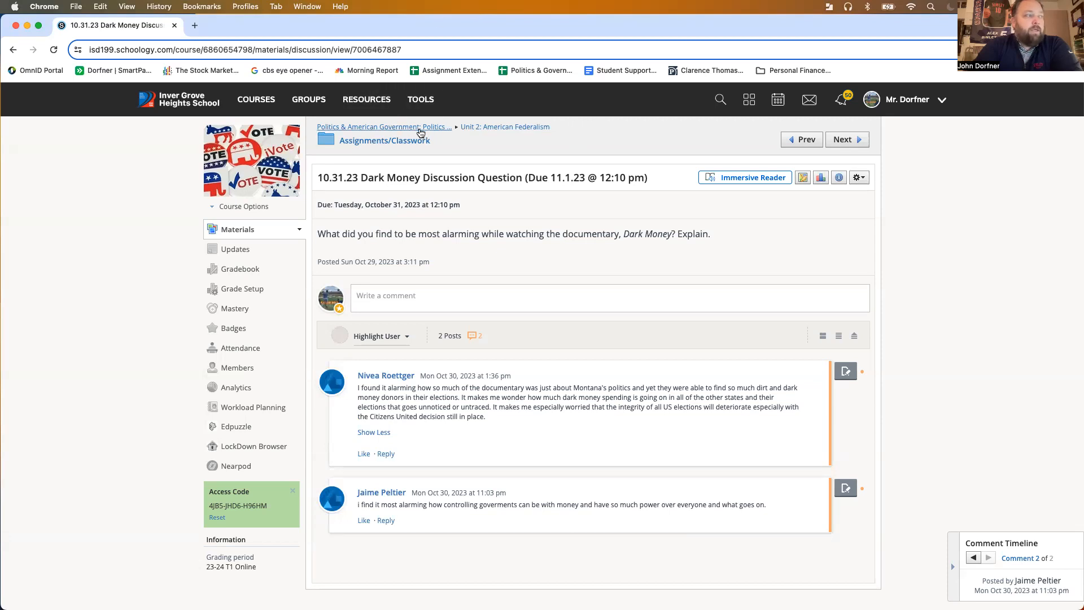
click(384, 127)
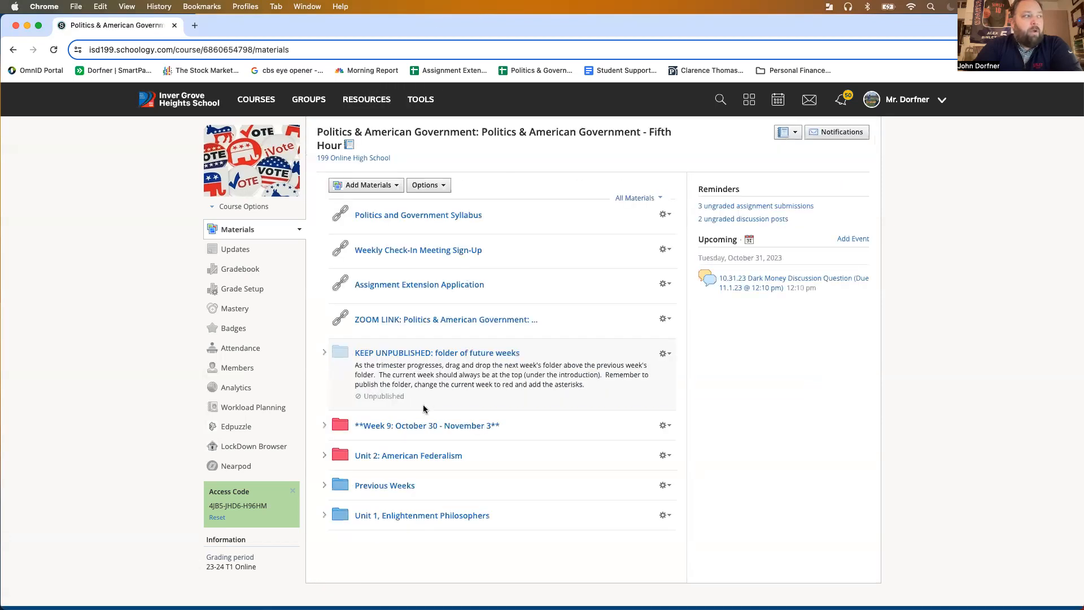
click(427, 425)
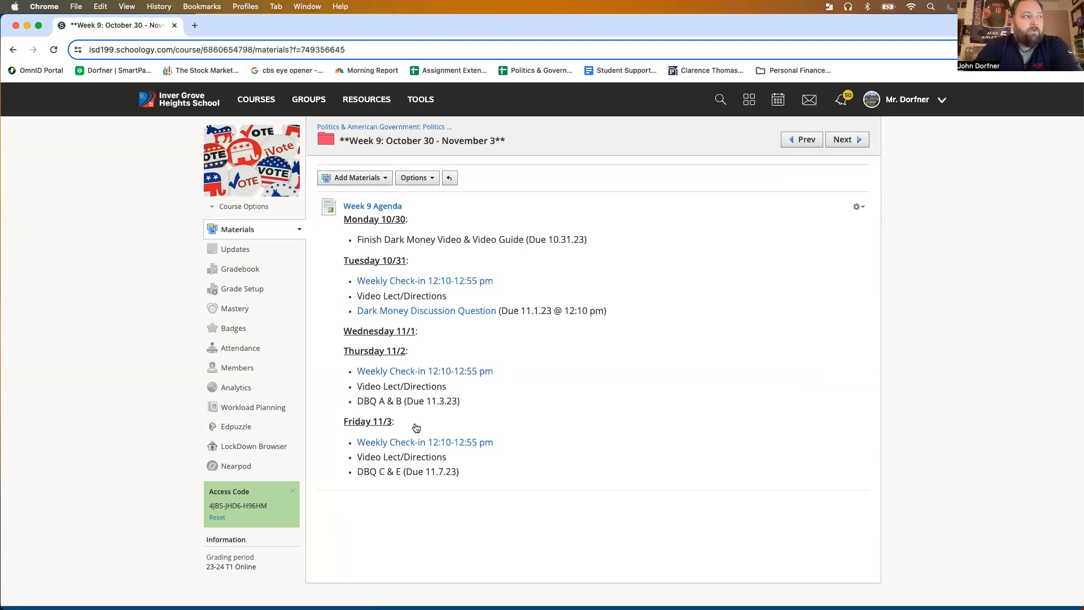